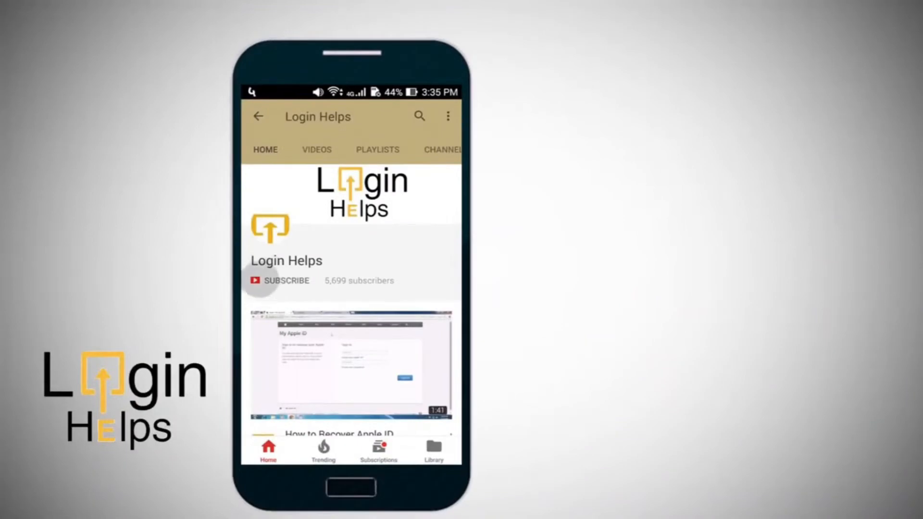
Choose the 'Shell Credit Card: Log In or Apply - Citi' result from the Bing list.
left_click(264, 281)
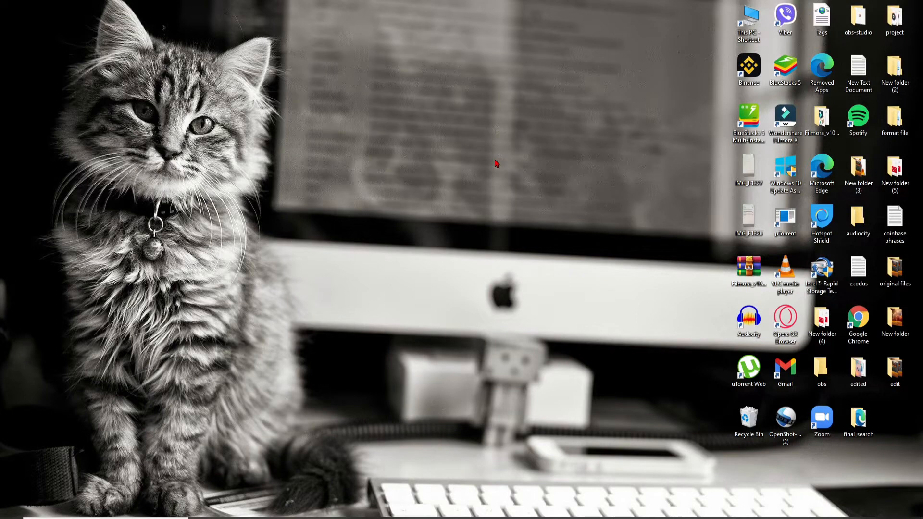
mouse_move(570, 246)
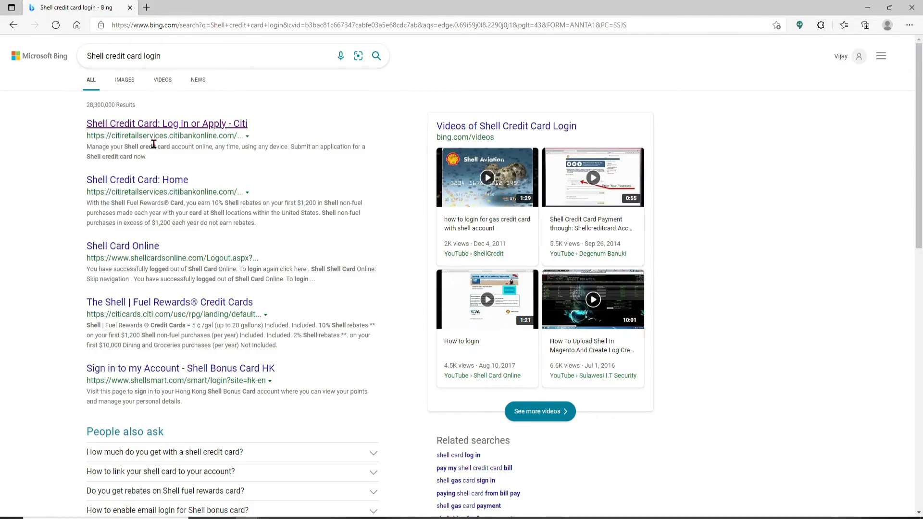
mouse_move(165, 130)
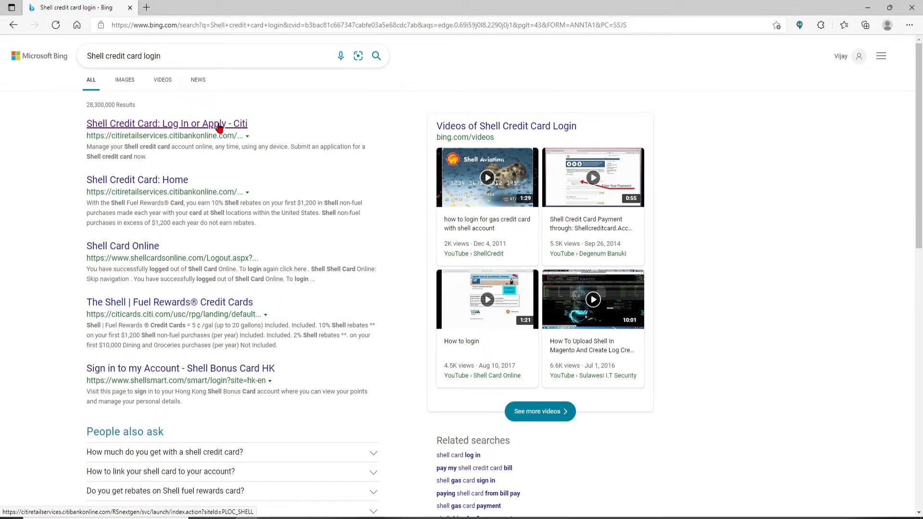
left_click(167, 123)
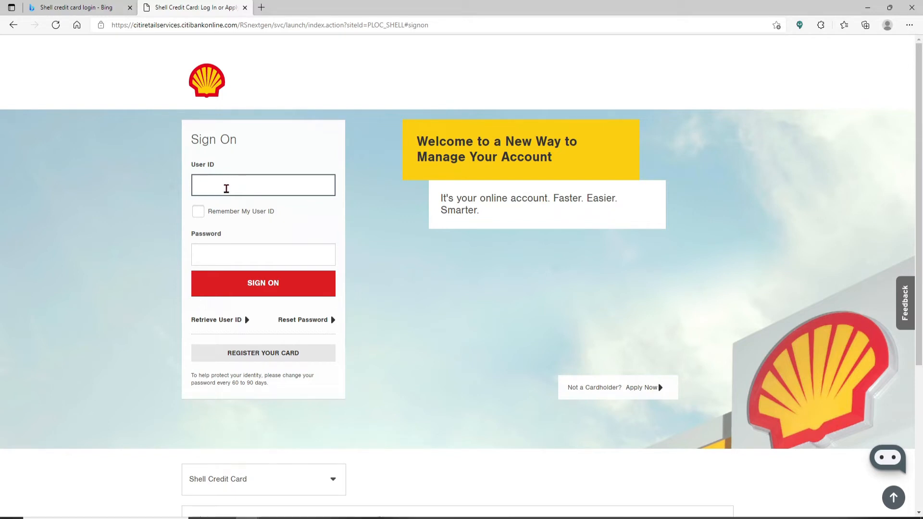
type("rupadulal")
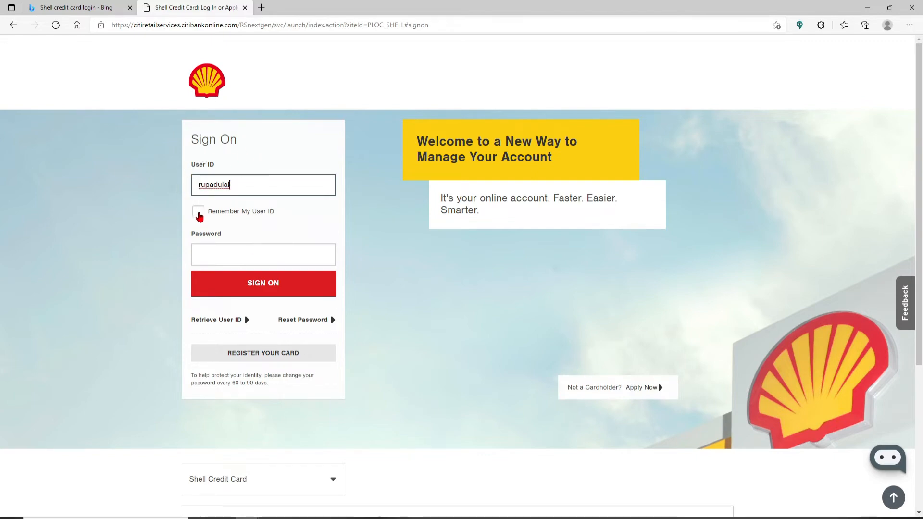
Tick 'Remember My User ID', then untick it, leaving the user ID masked.
left_click(199, 211)
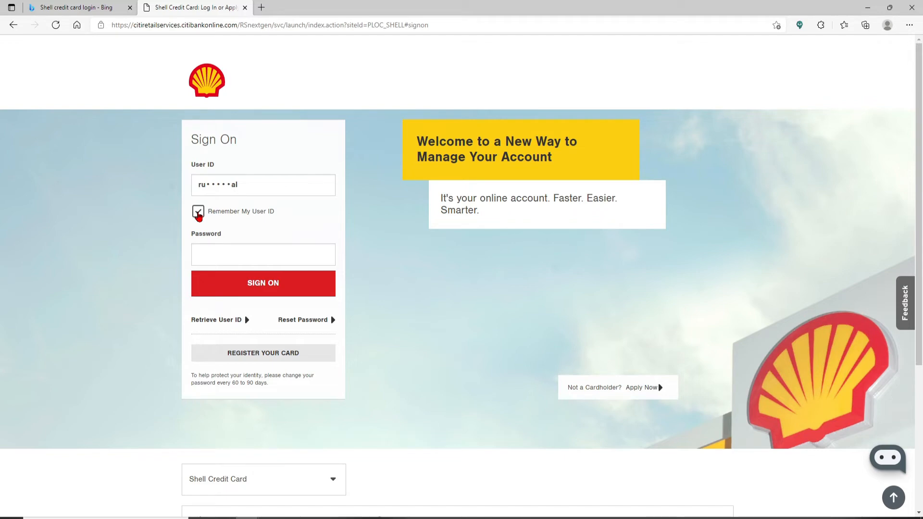
left_click(262, 283)
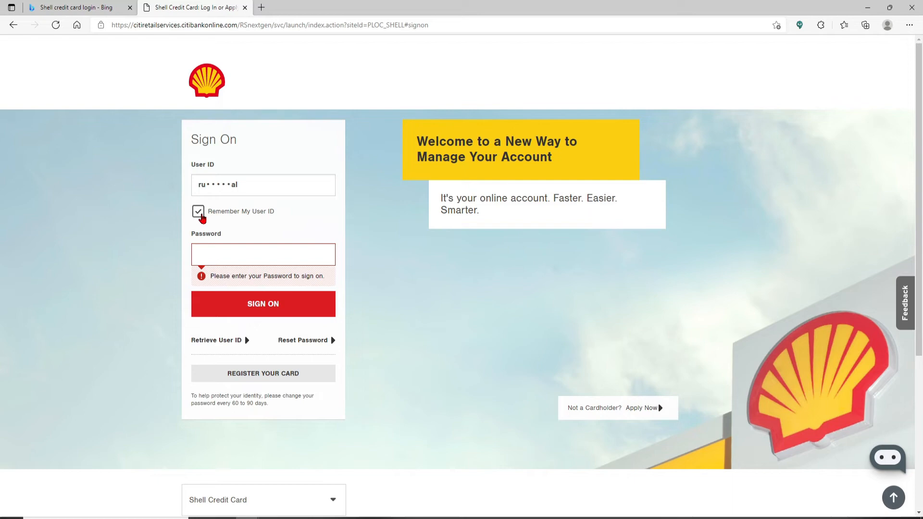
left_click(198, 212)
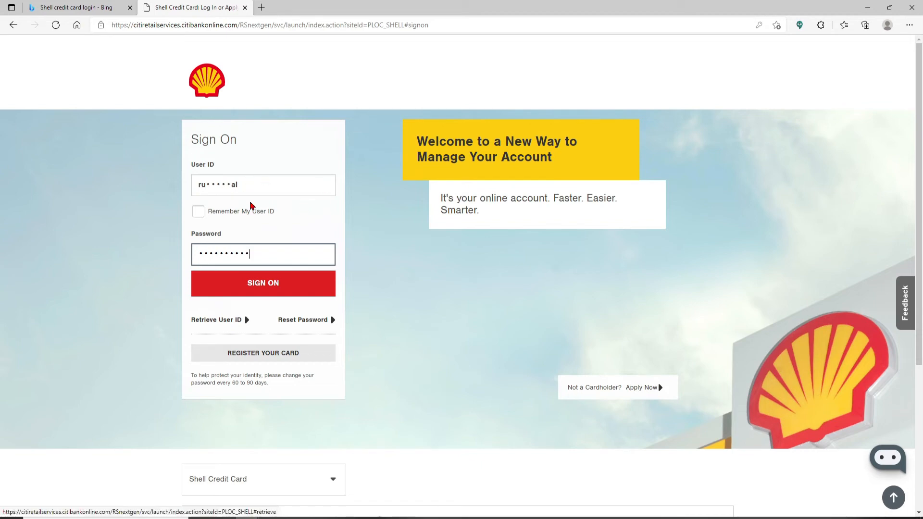
mouse_move(213, 327)
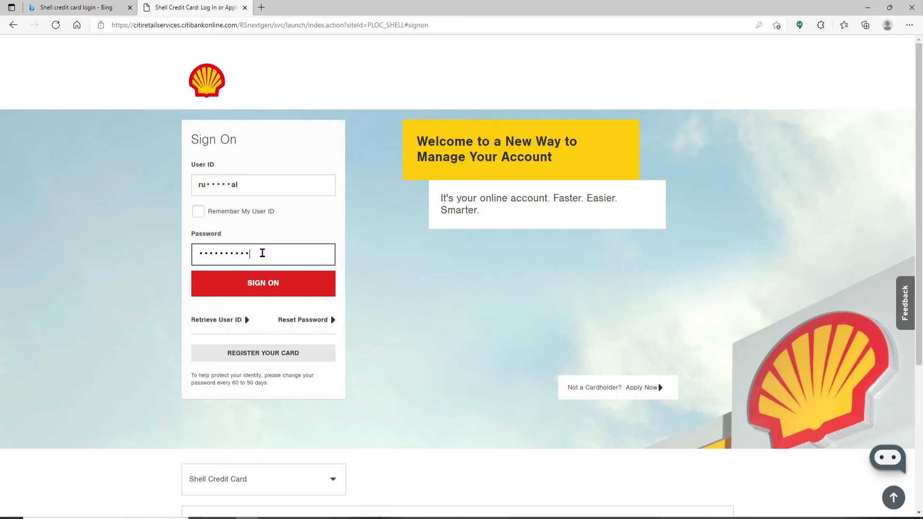
mouse_move(314, 277)
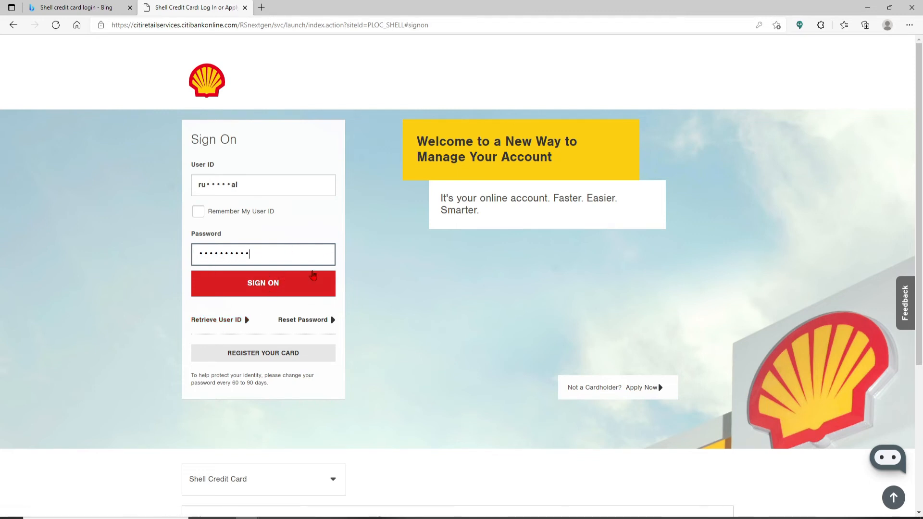
mouse_move(309, 329)
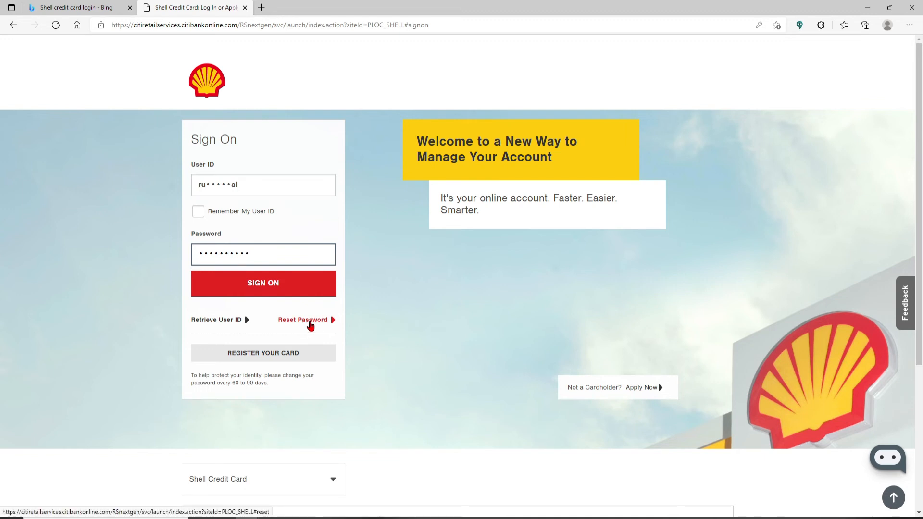